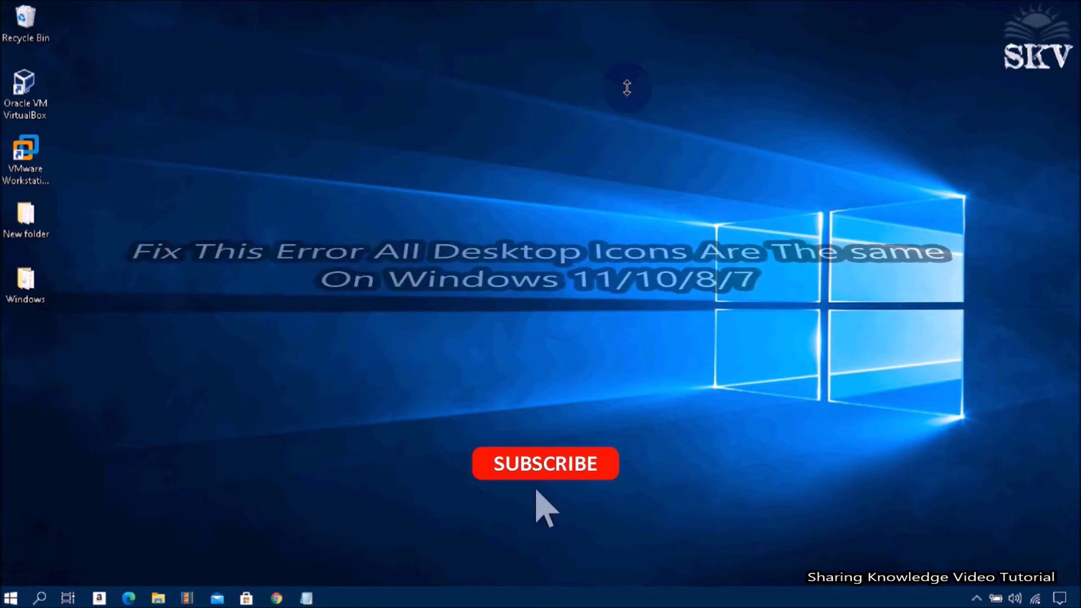
# - Launch the Registry Editor by running 'regedit' from the Run box (Win+R)
pyautogui.click(546, 464)
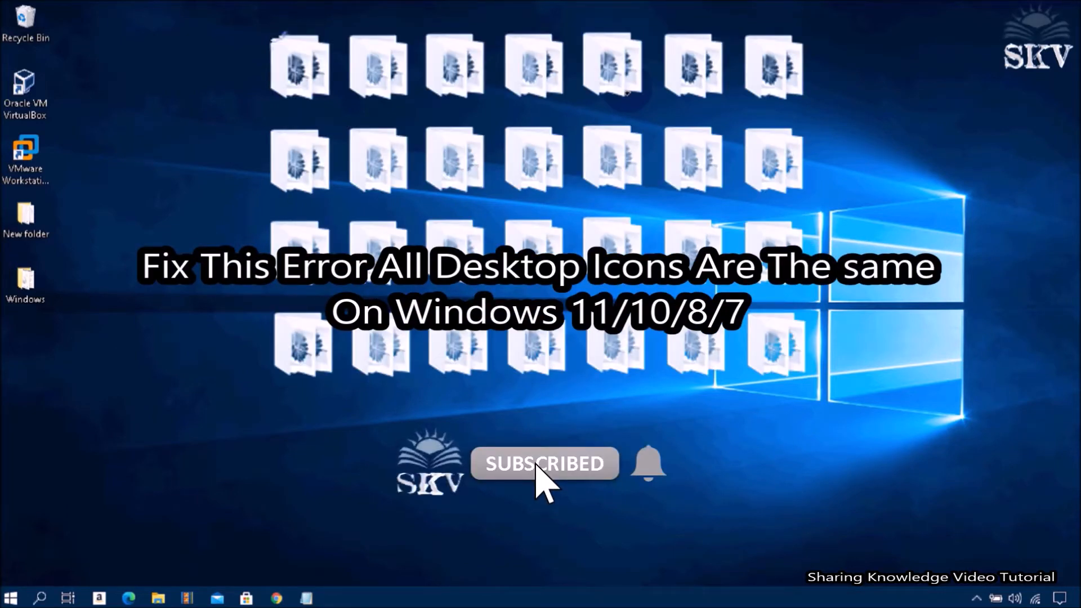
pyautogui.moveTo(586, 492)
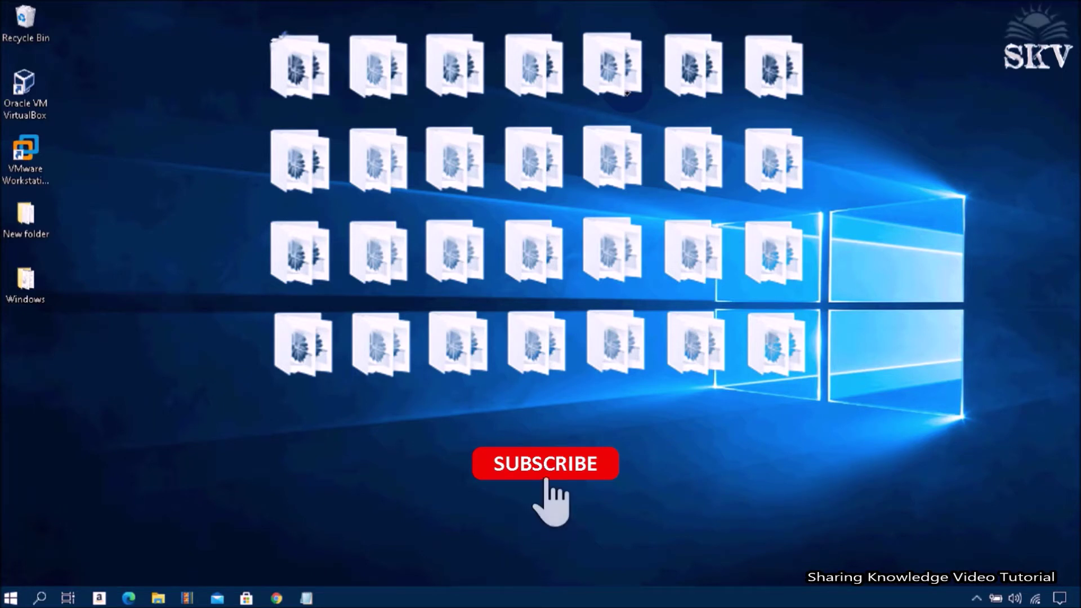
pyautogui.click(542, 466)
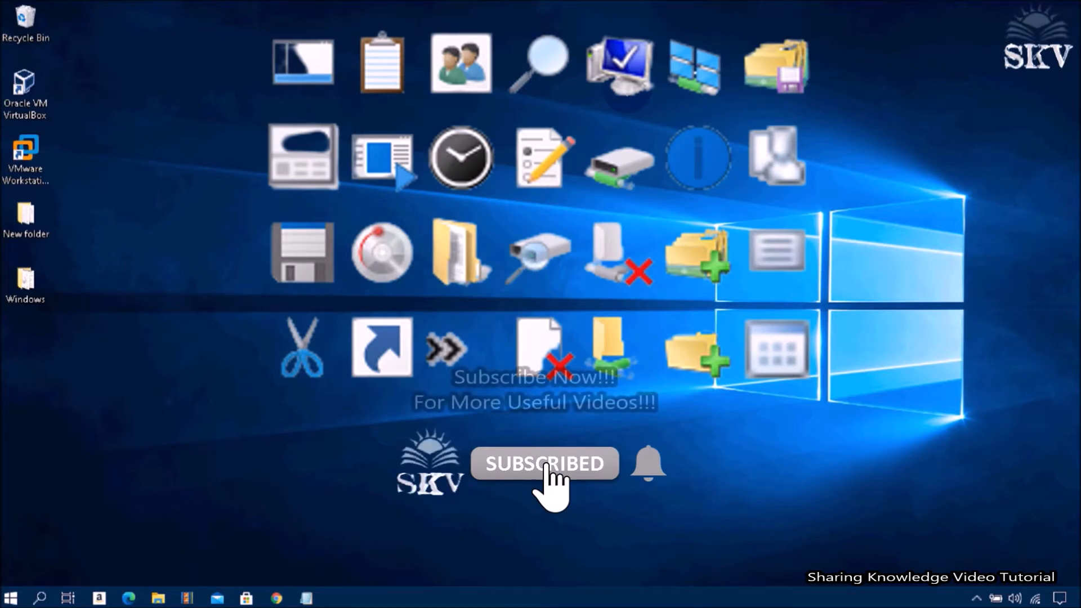
pyautogui.moveTo(631, 492)
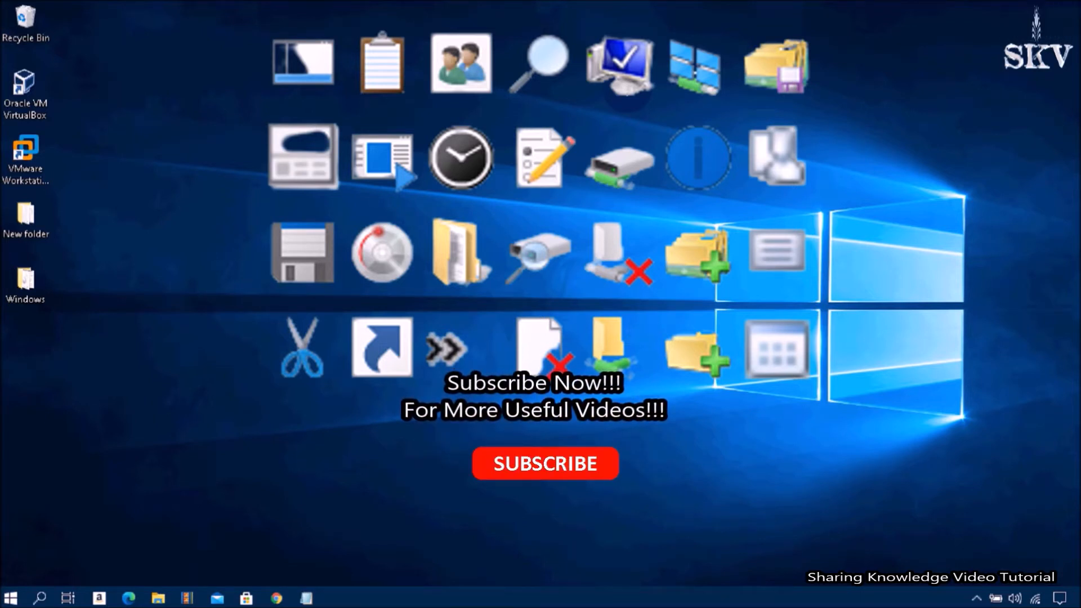
pyautogui.moveTo(537, 500)
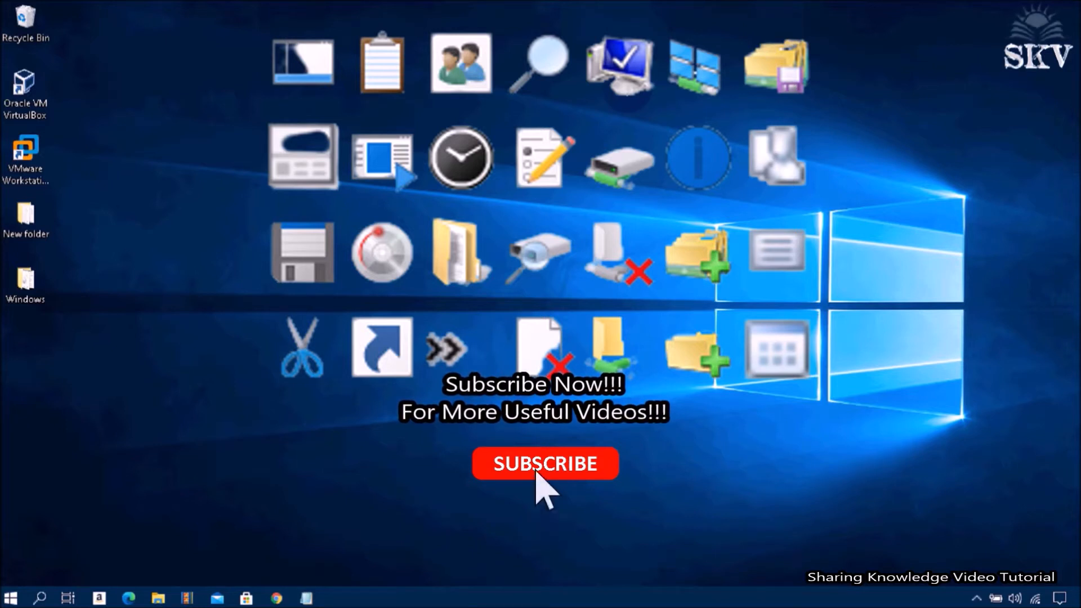
pyautogui.click(545, 464)
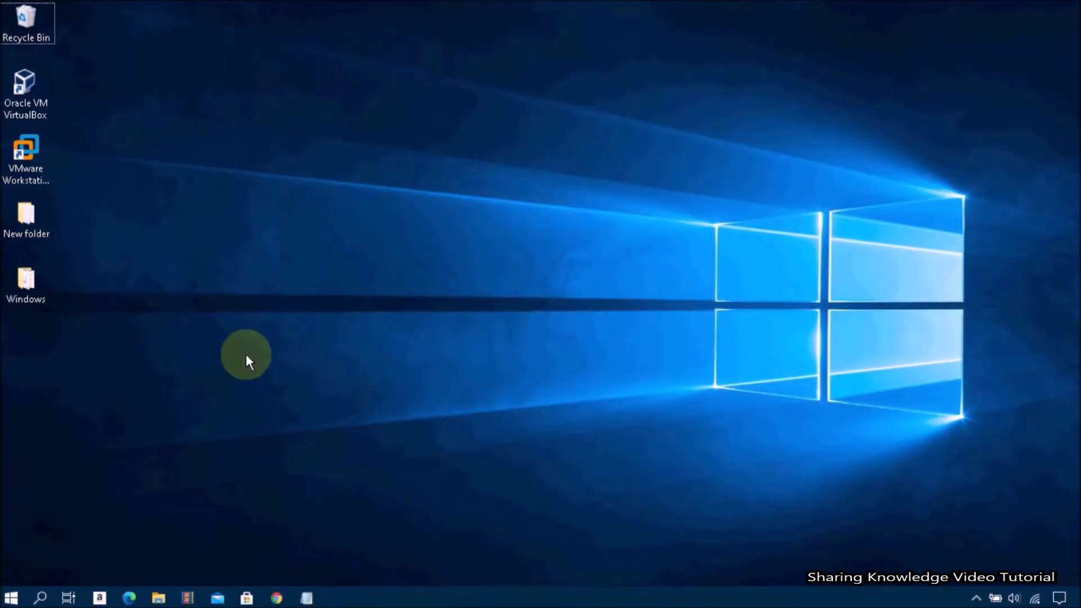
pyautogui.press('Win+r')
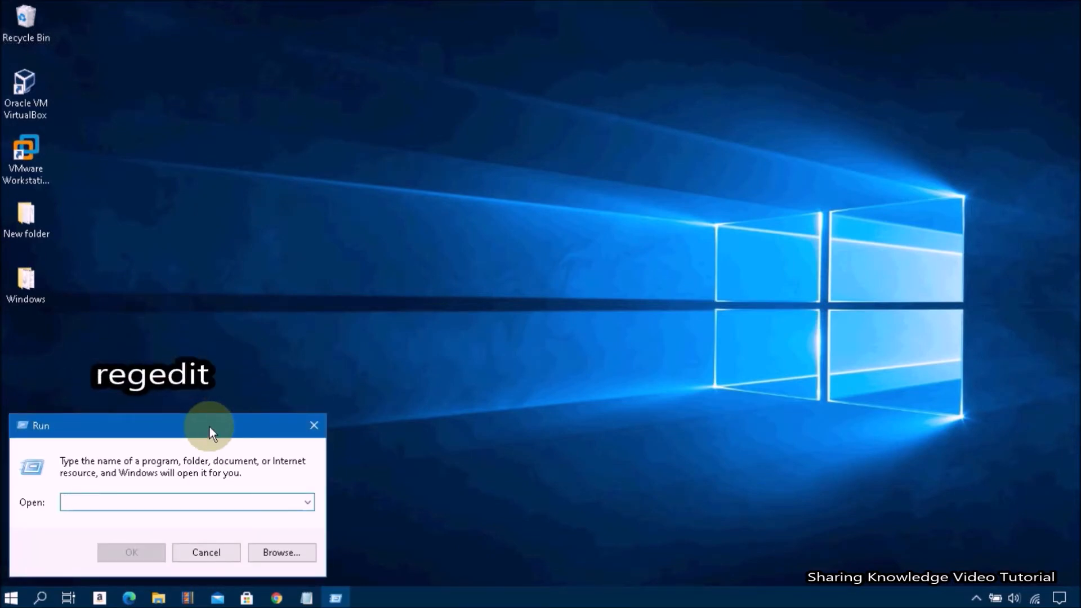
pyautogui.write('regedit')
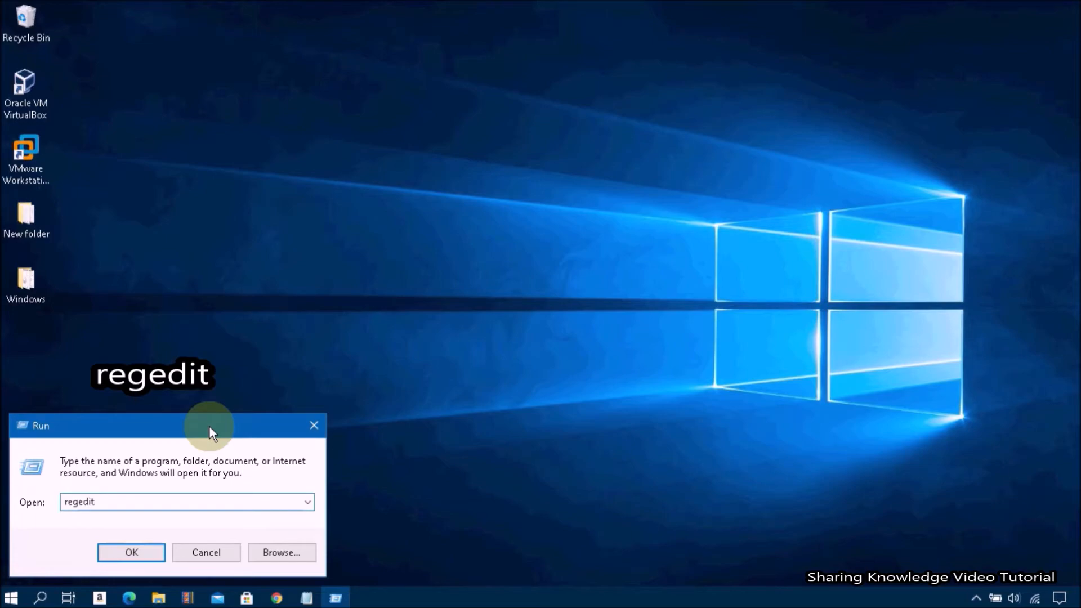
pyautogui.click(131, 552)
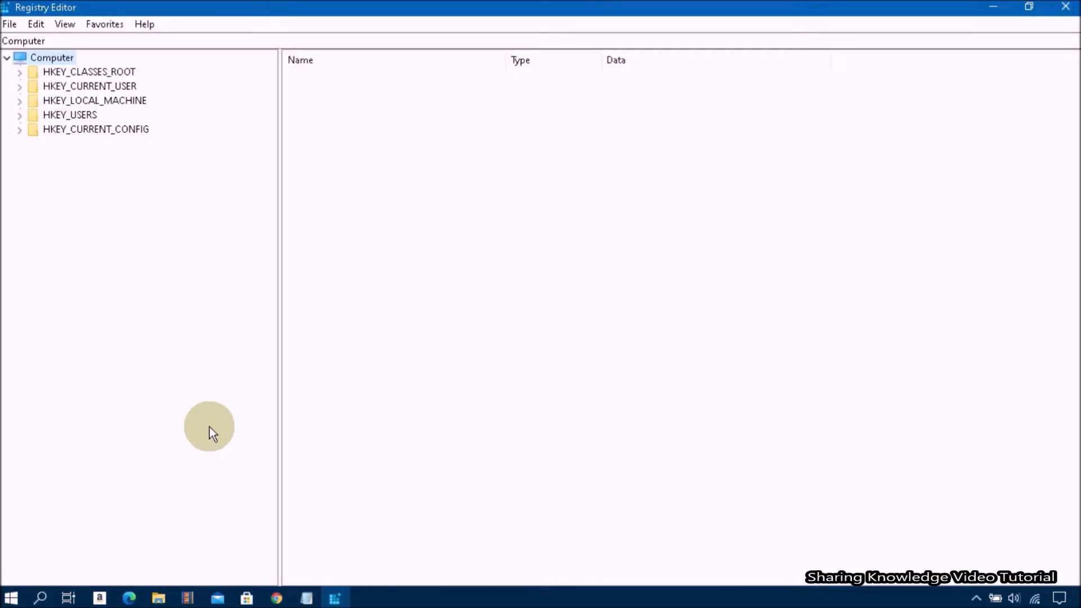
pyautogui.moveTo(79, 284)
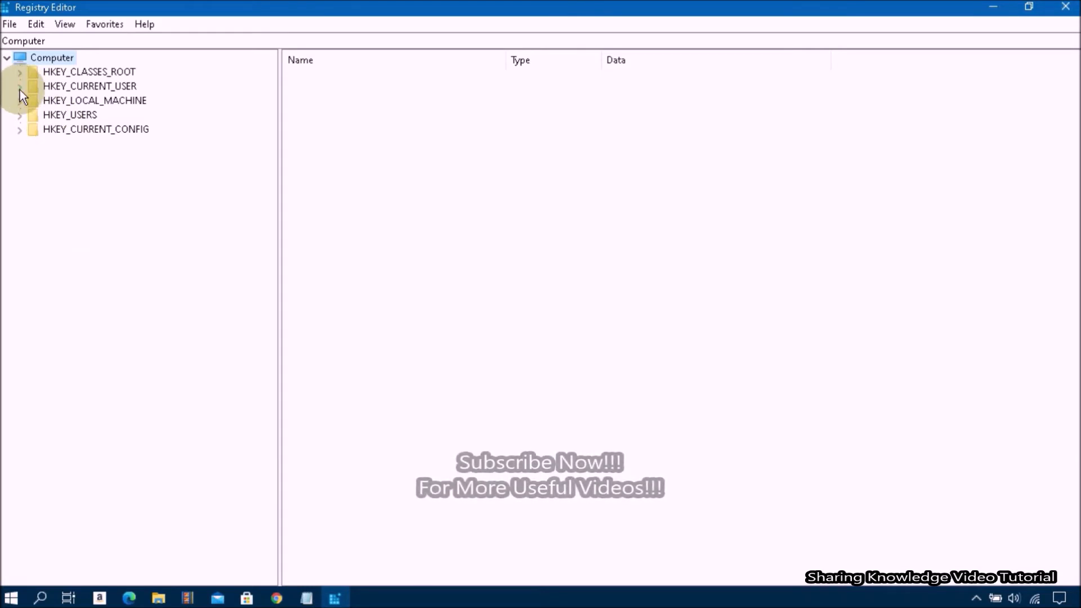
# - Expand HKEY_CURRENT_USER down through SOFTWARE > Microsoft > Windows in the registry tree
pyautogui.click(18, 86)
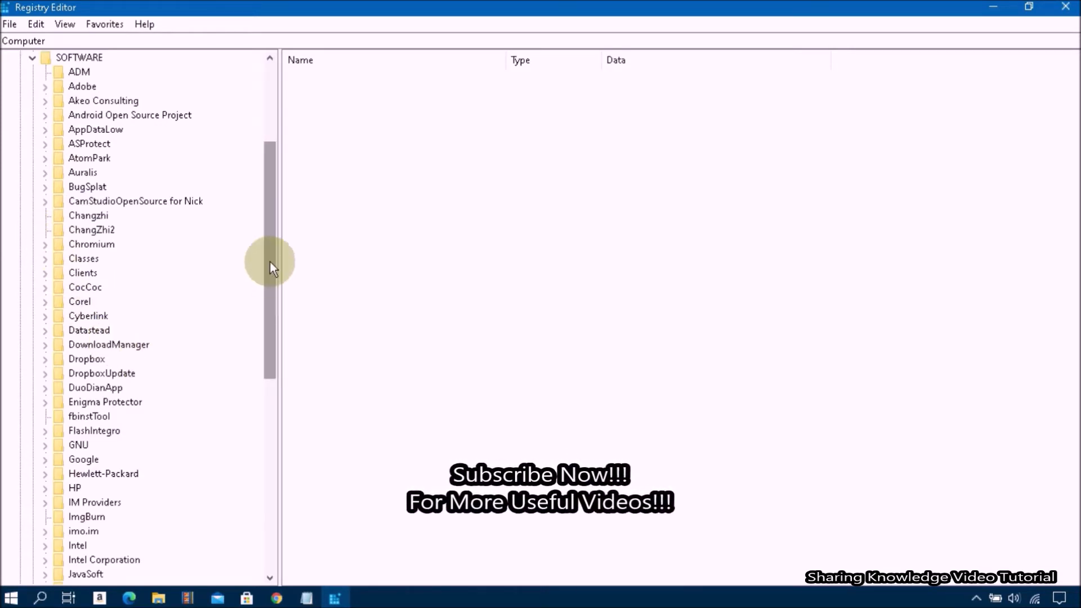
pyautogui.scroll(-3)
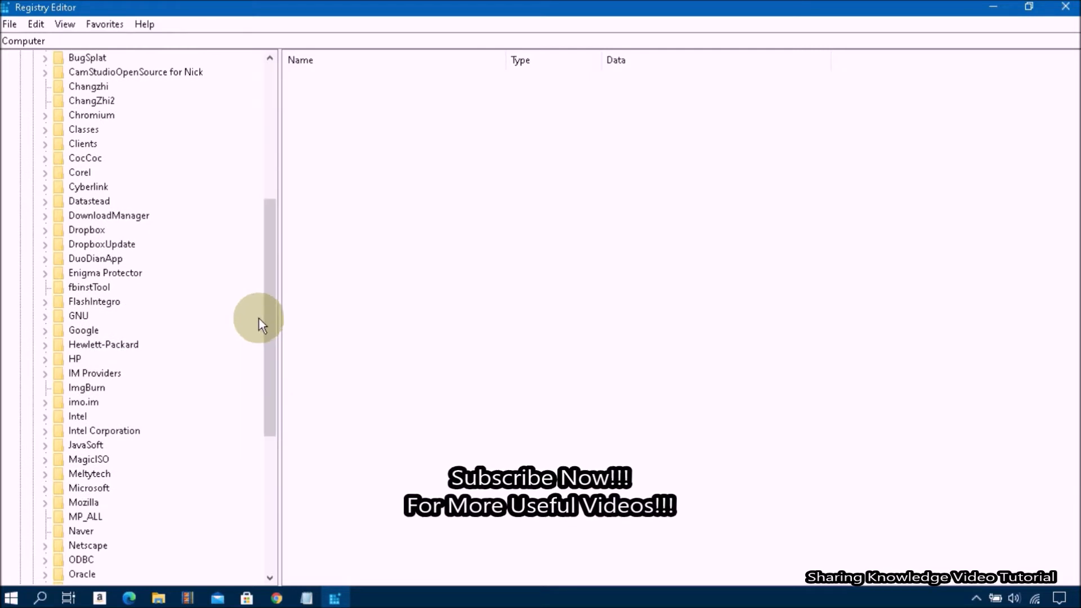
pyautogui.scroll(-3)
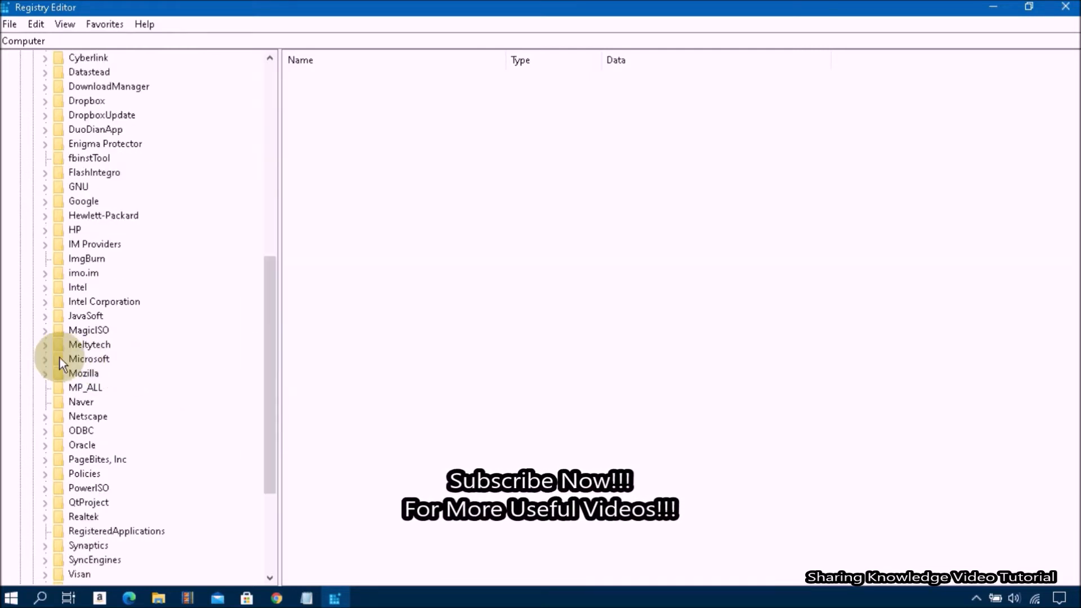
pyautogui.click(45, 359)
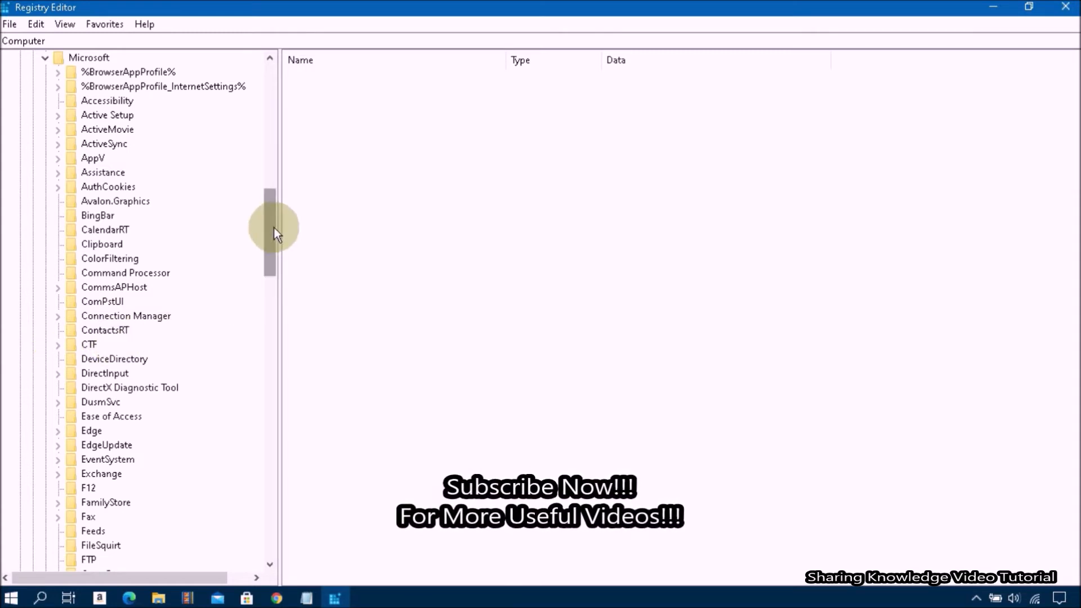
pyautogui.scroll(-3)
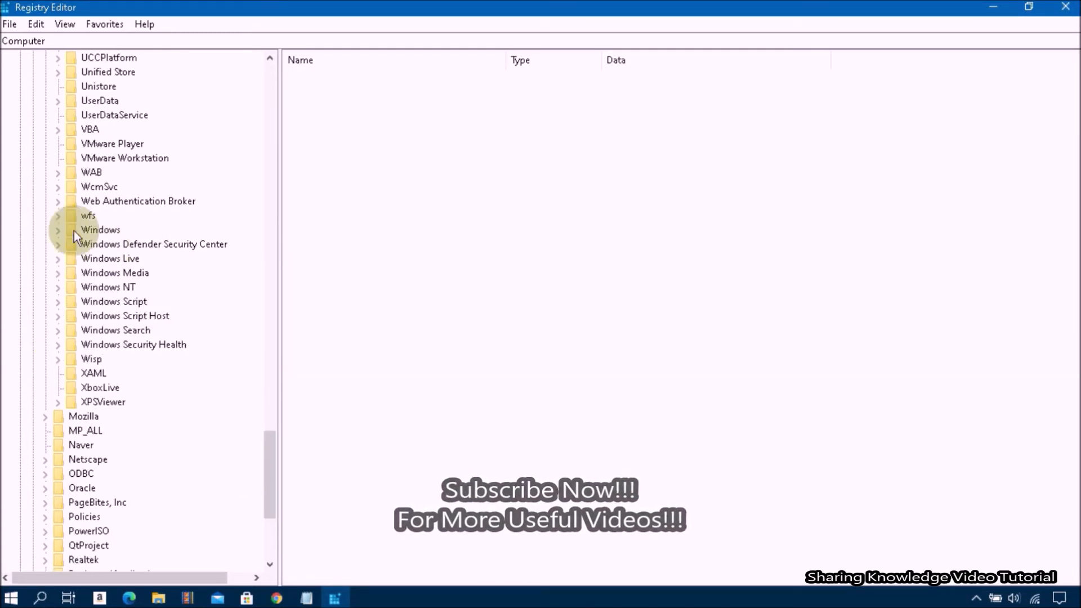
pyautogui.click(58, 230)
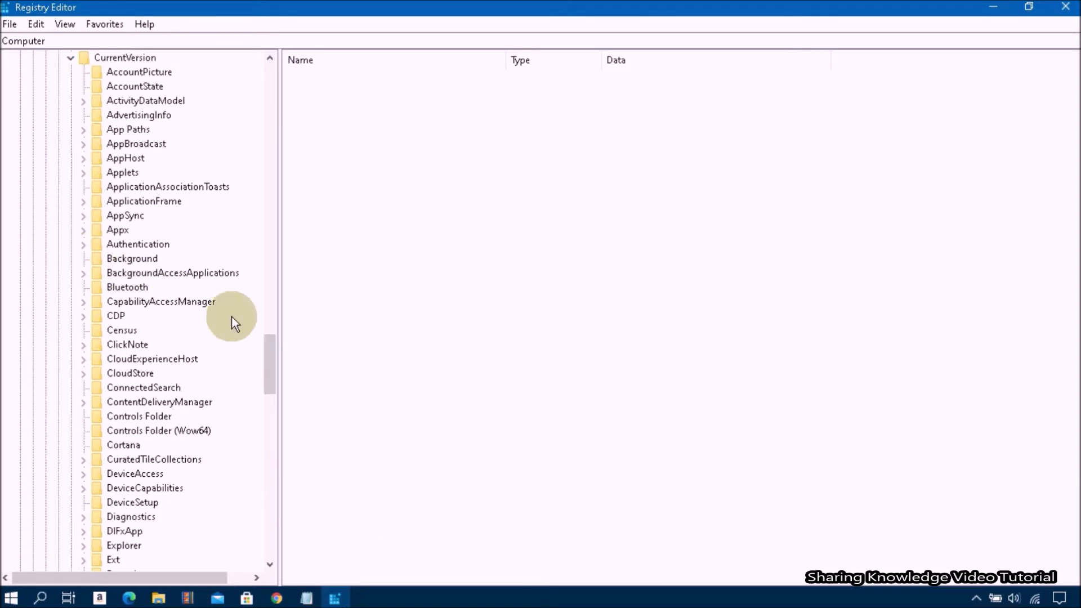
# - Expand CurrentVersion\Explorer\FileExts to list the file-extension subkeys
pyautogui.scroll(-3)
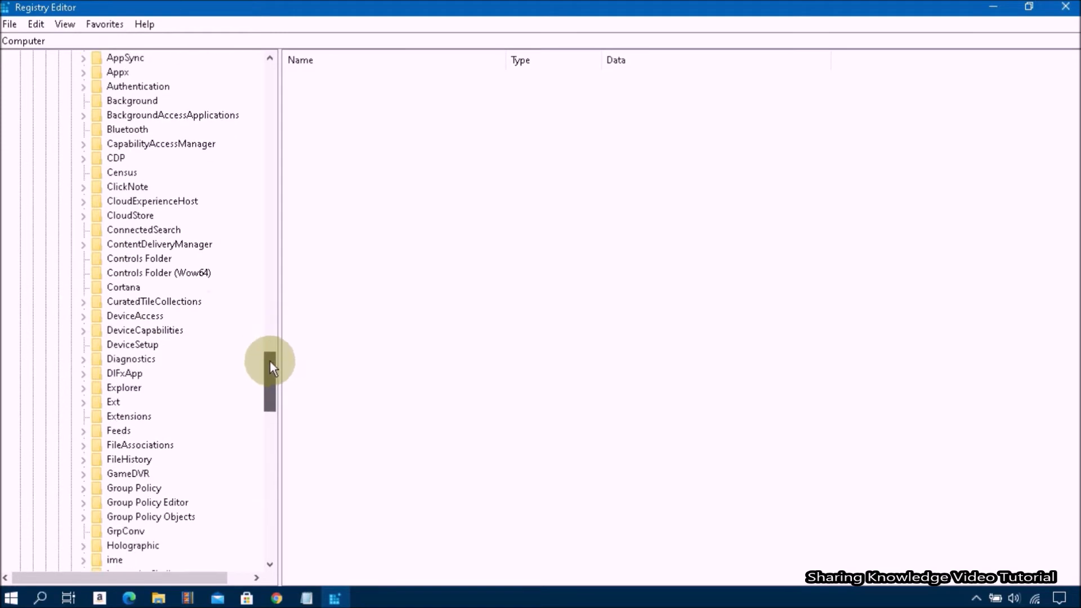
pyautogui.scroll(-3)
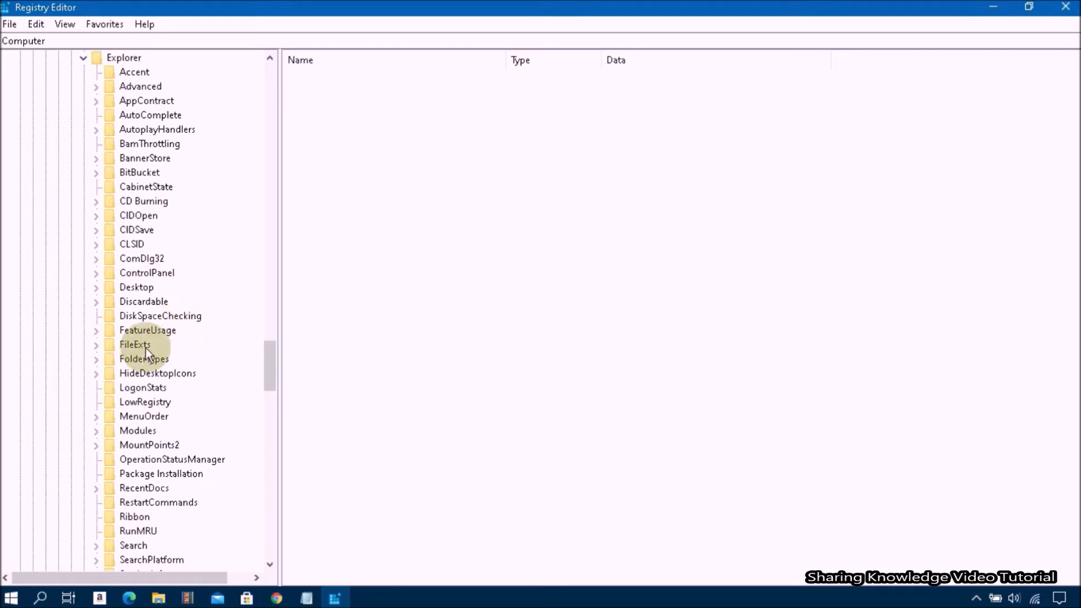
pyautogui.doubleClick(136, 344)
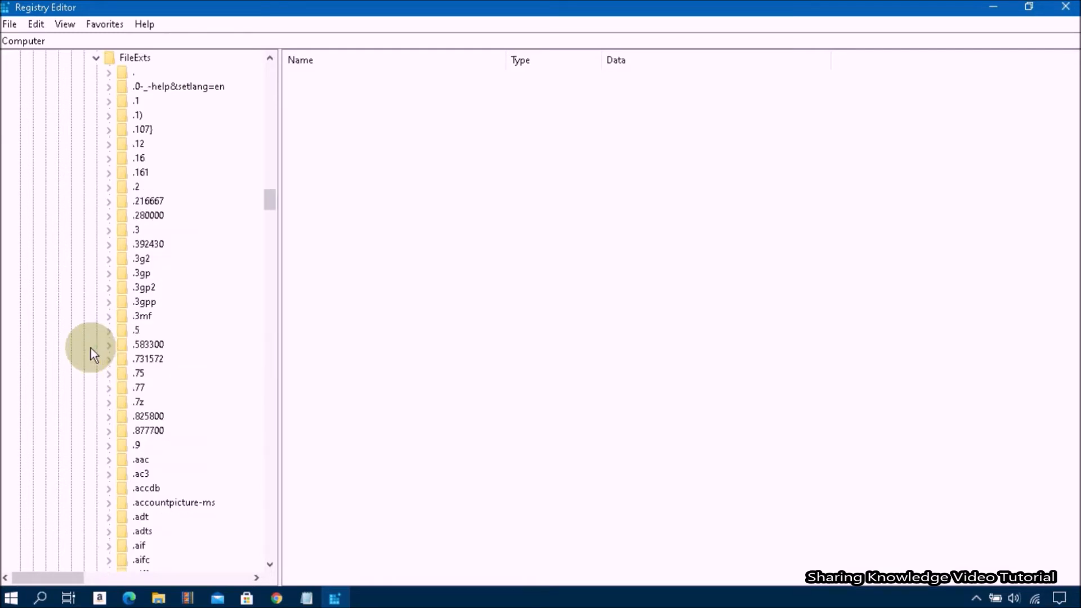
pyautogui.moveTo(269, 201)
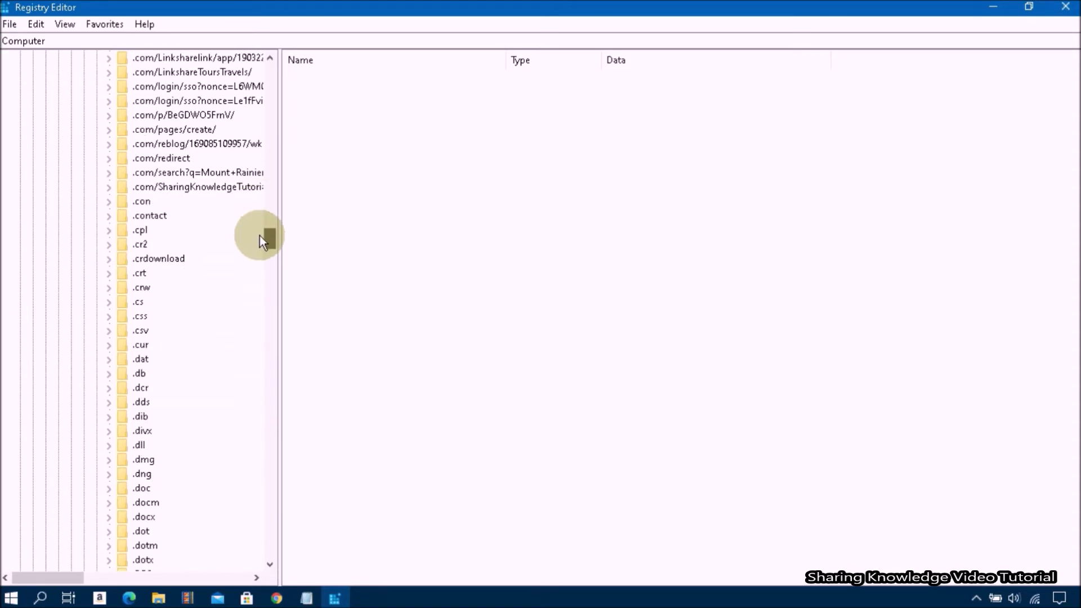
# - Select the UserChoice subkey under the .lnk extension and bring up its context menu
pyautogui.scroll(-3)
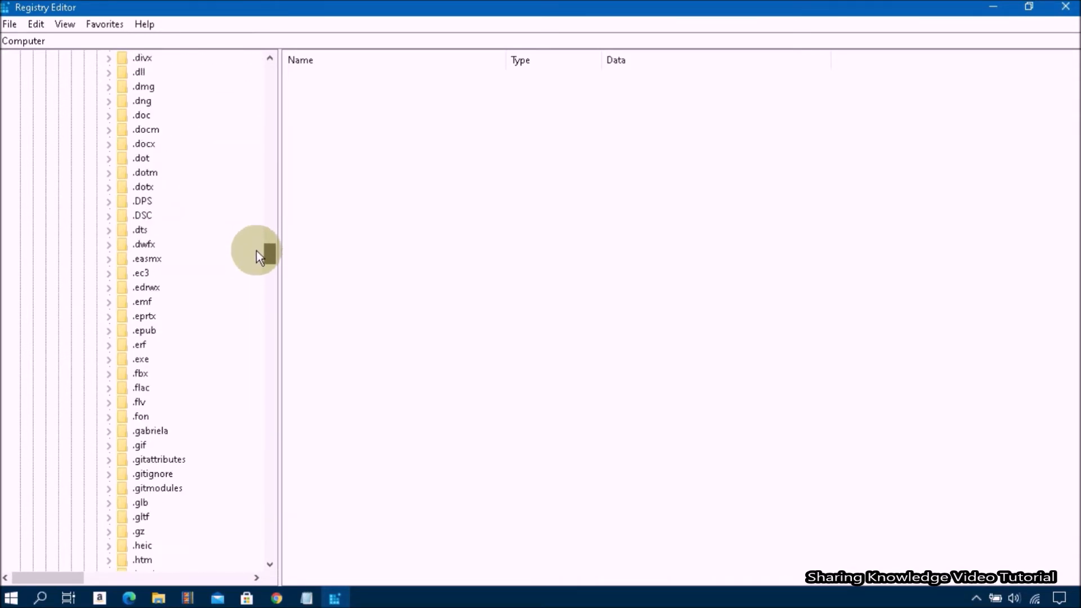
pyautogui.scroll(-3)
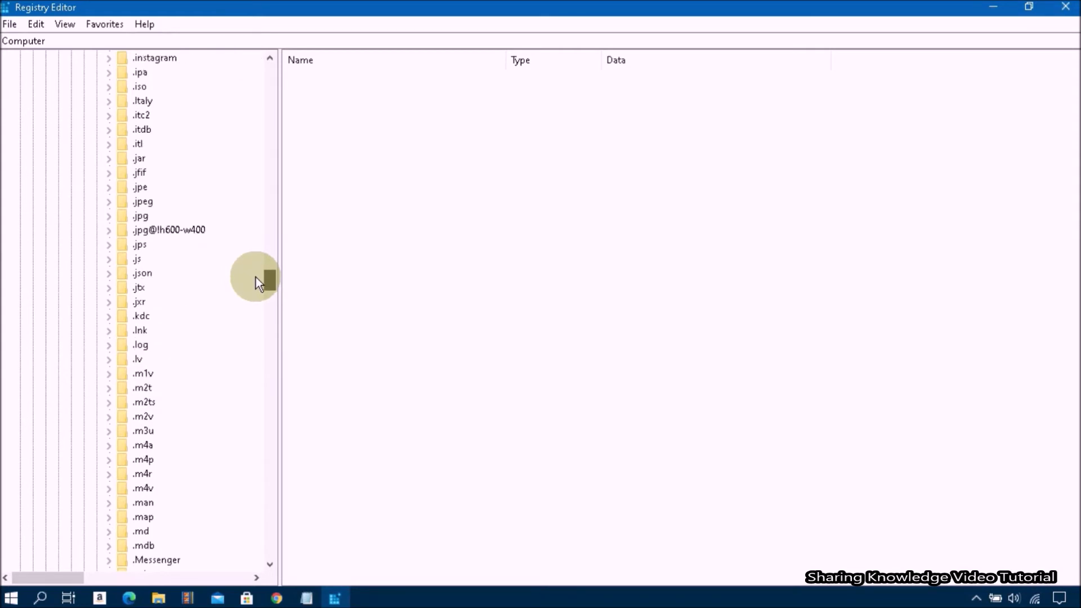
pyautogui.scroll(-3)
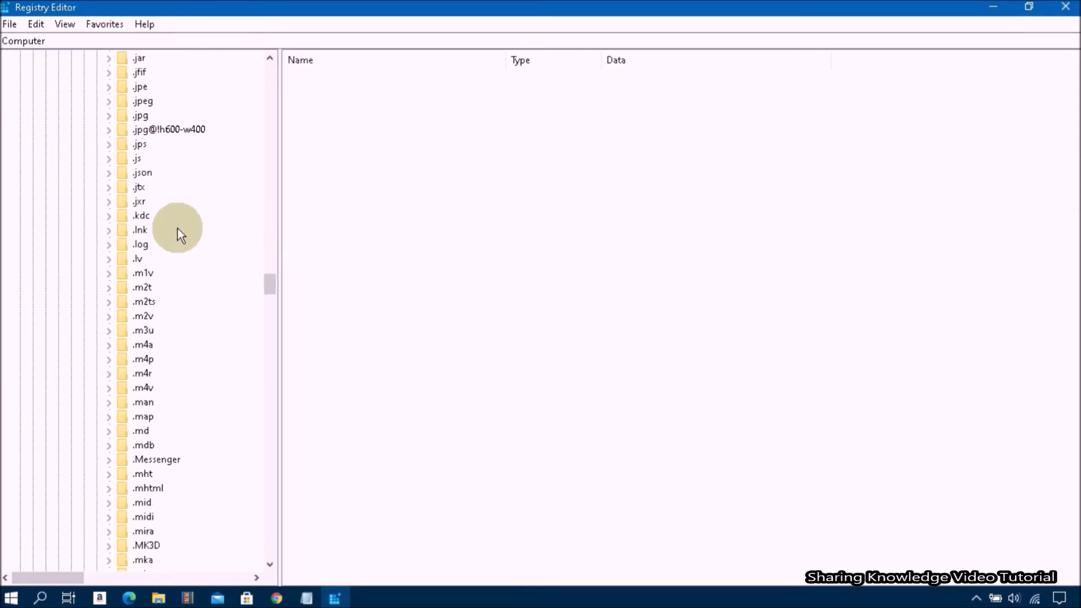
pyautogui.click(109, 230)
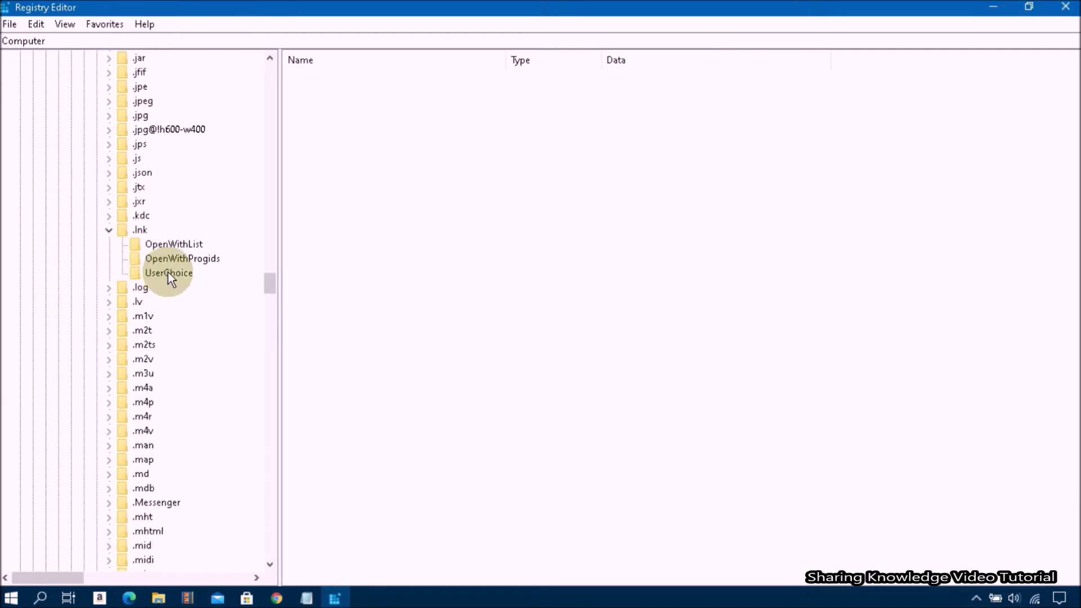
pyautogui.click(169, 273)
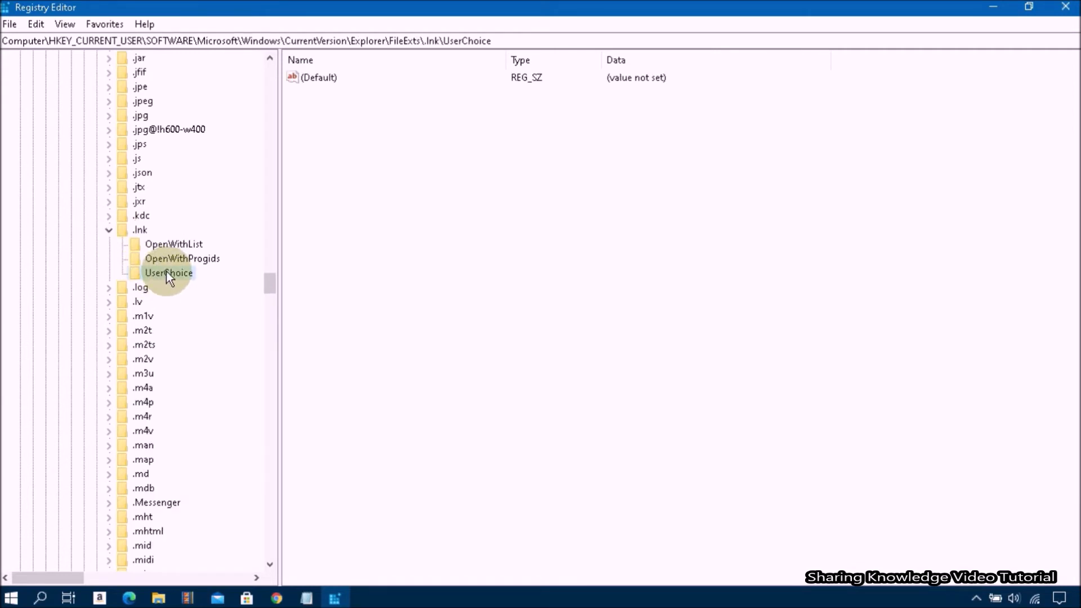
pyautogui.rightClick(166, 273)
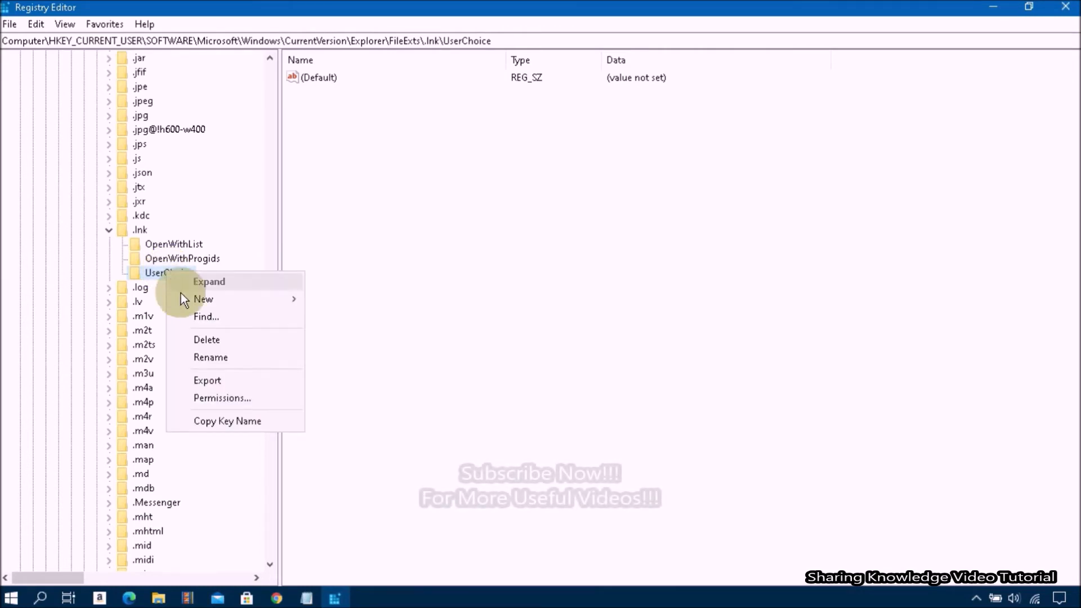
# - Delete the .lnk UserChoice key, confirm the permanent deletion, and close Registry Editor
pyautogui.click(207, 340)
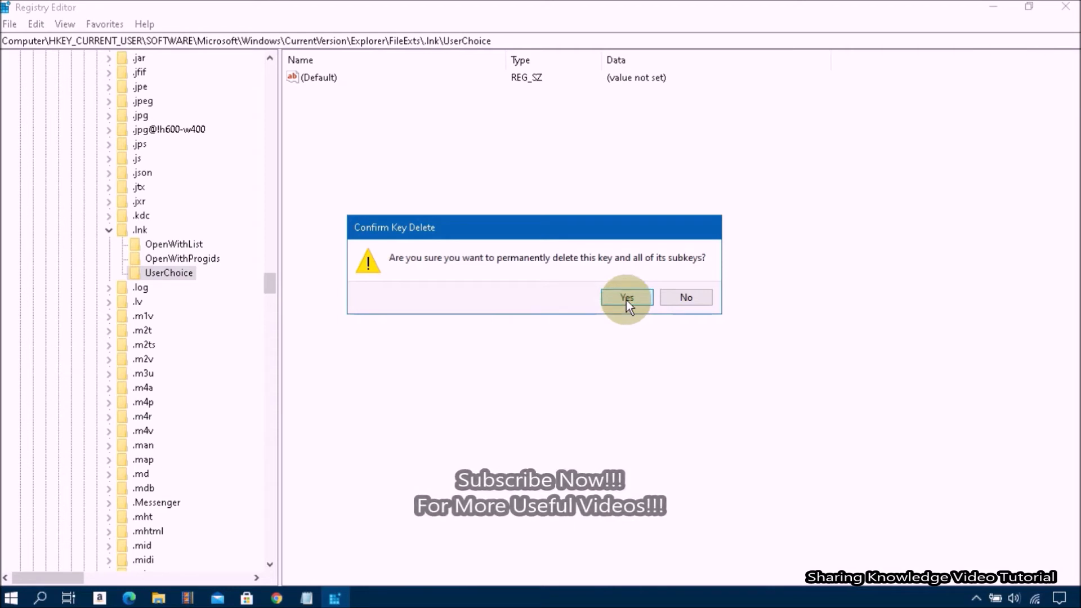
pyautogui.click(627, 297)
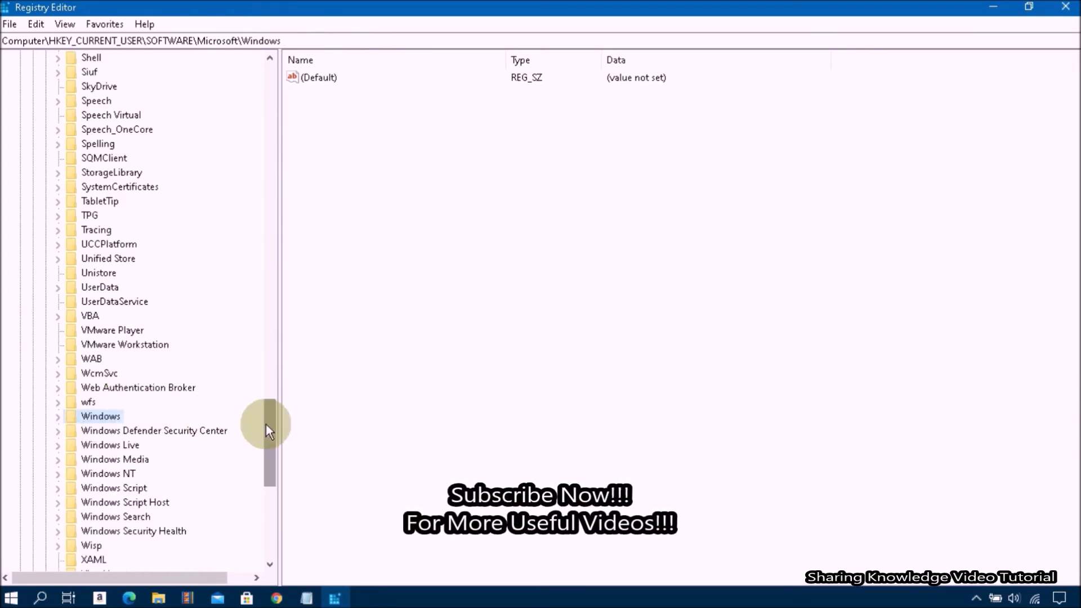
pyautogui.moveTo(269, 420); pyautogui.dragTo(272, 290)
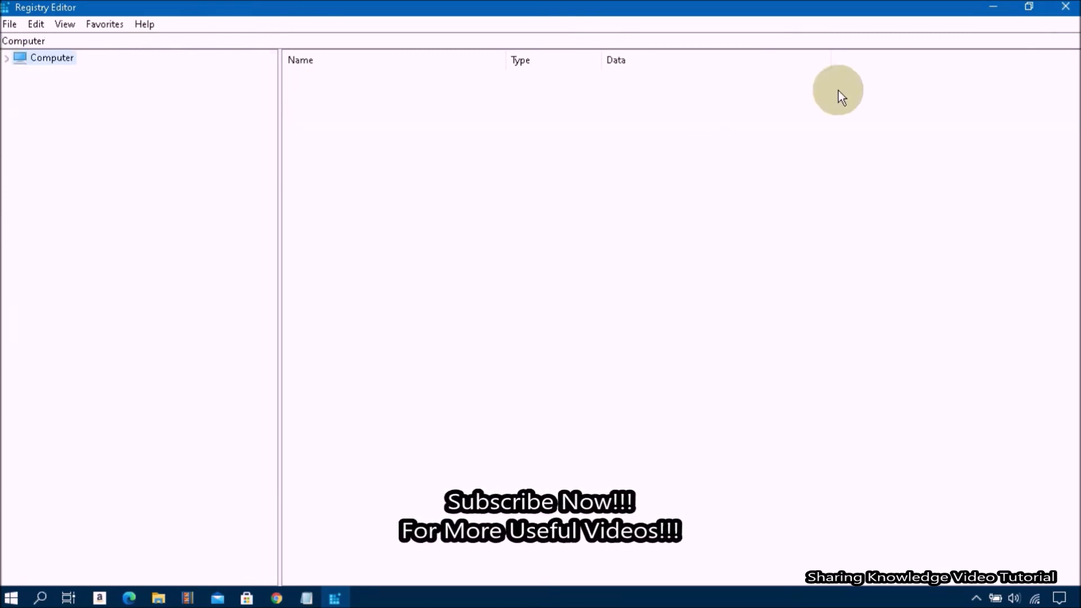
pyautogui.click(1061, 6)
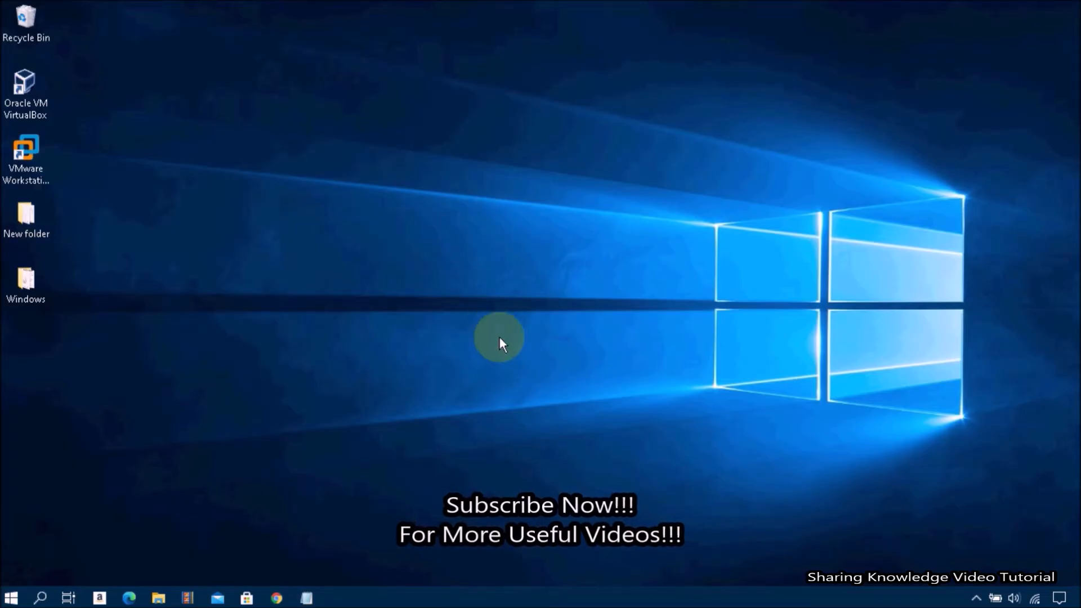
pyautogui.moveTo(230, 198)
pyautogui.write('%USERPROFILE%\\AppData\\Local')
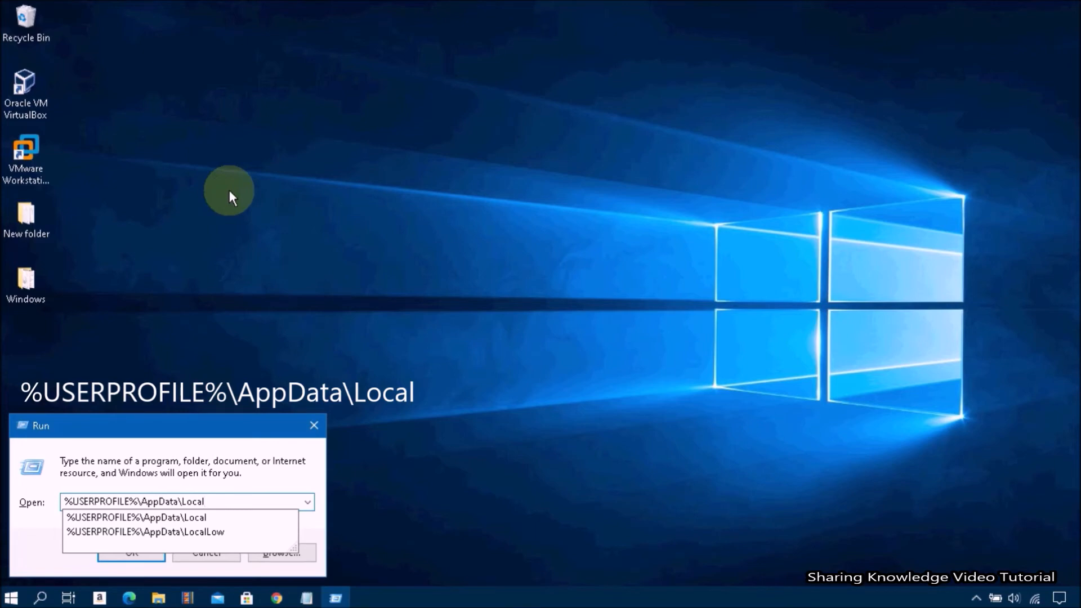
# - Open the AppData\Local folder from Run and bring up its Folder Options dialog
pyautogui.click(130, 551)
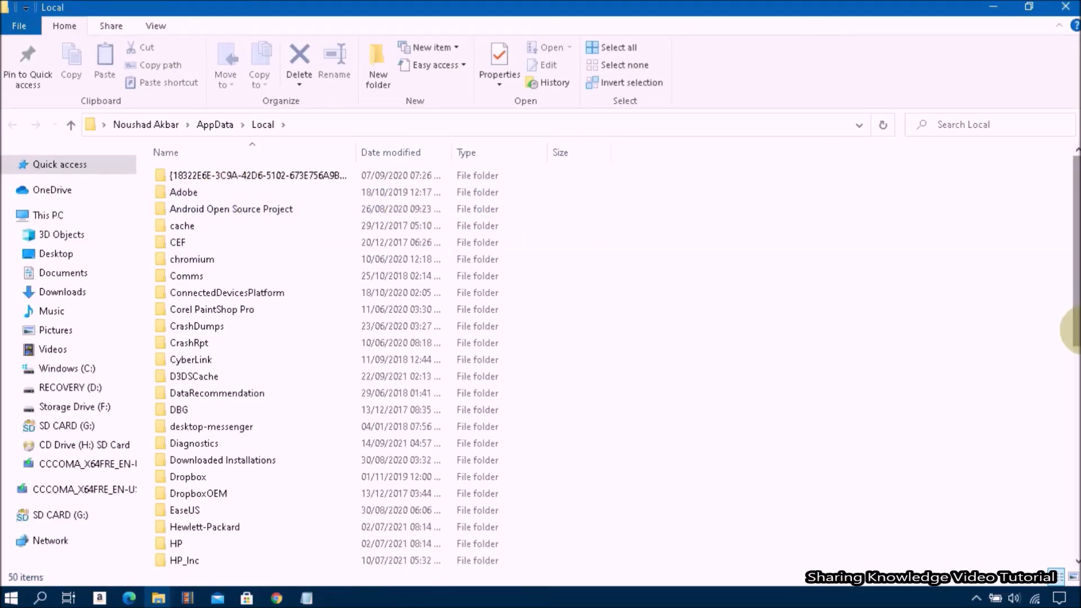
pyautogui.scroll(-3)
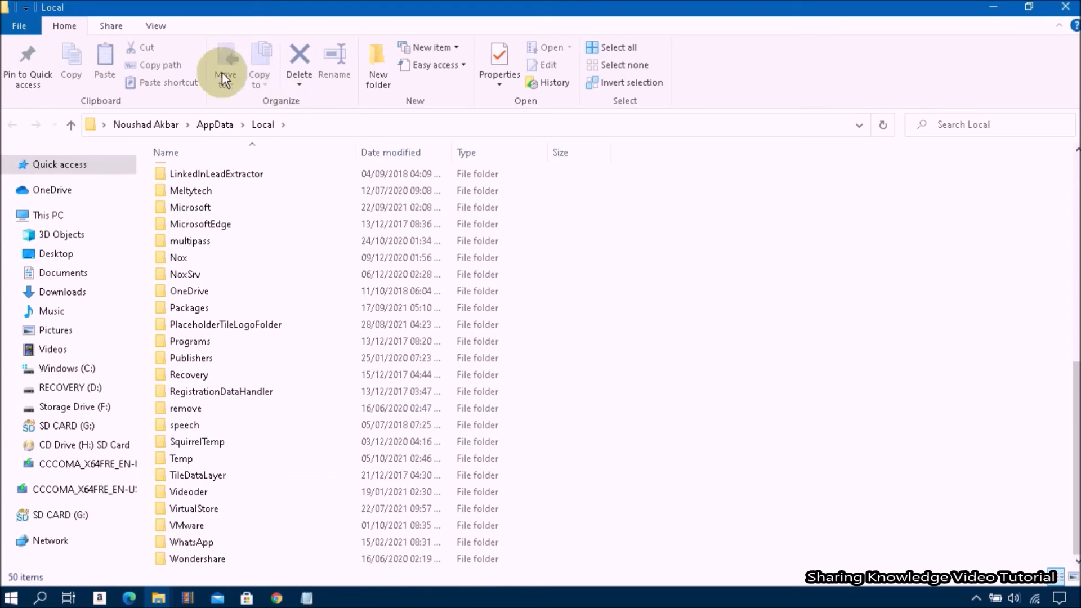
pyautogui.click(18, 27)
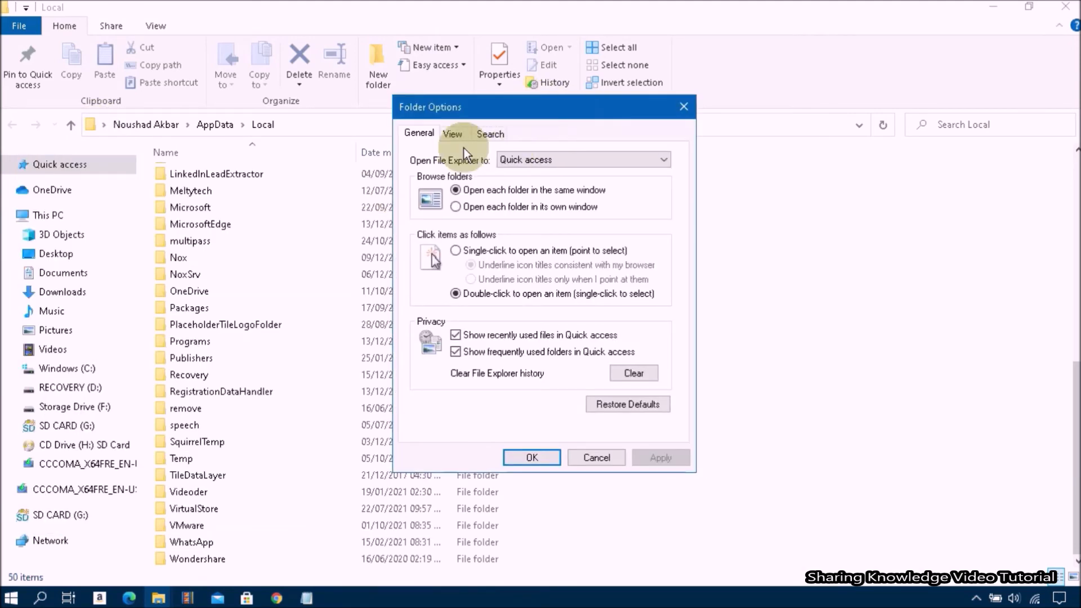
# - Enable 'Show hidden files, folders, and drives' so Local lists 53 items
pyautogui.click(453, 134)
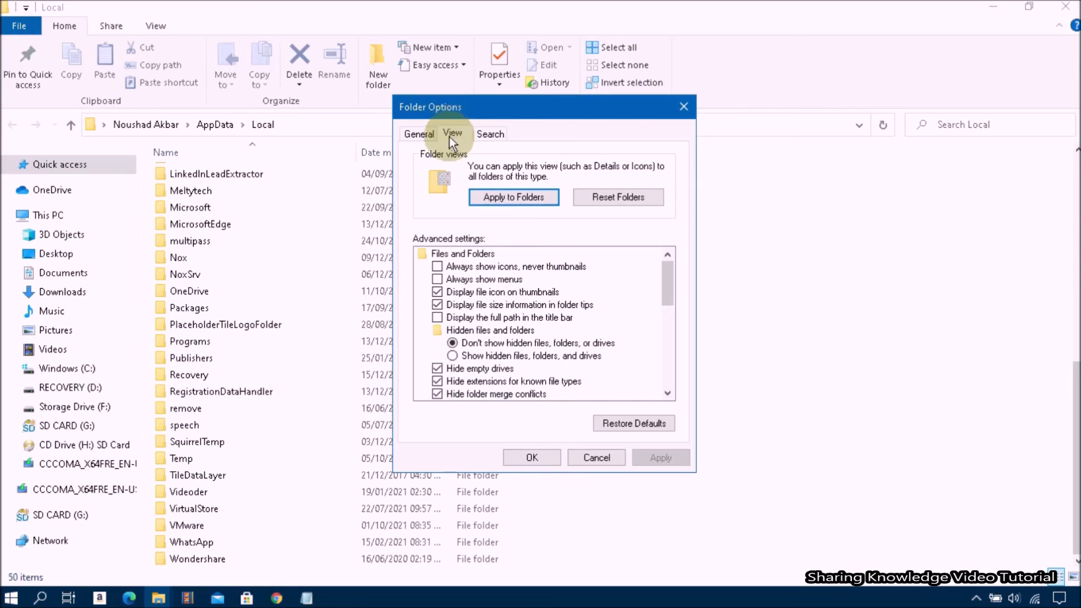
pyautogui.moveTo(455, 357)
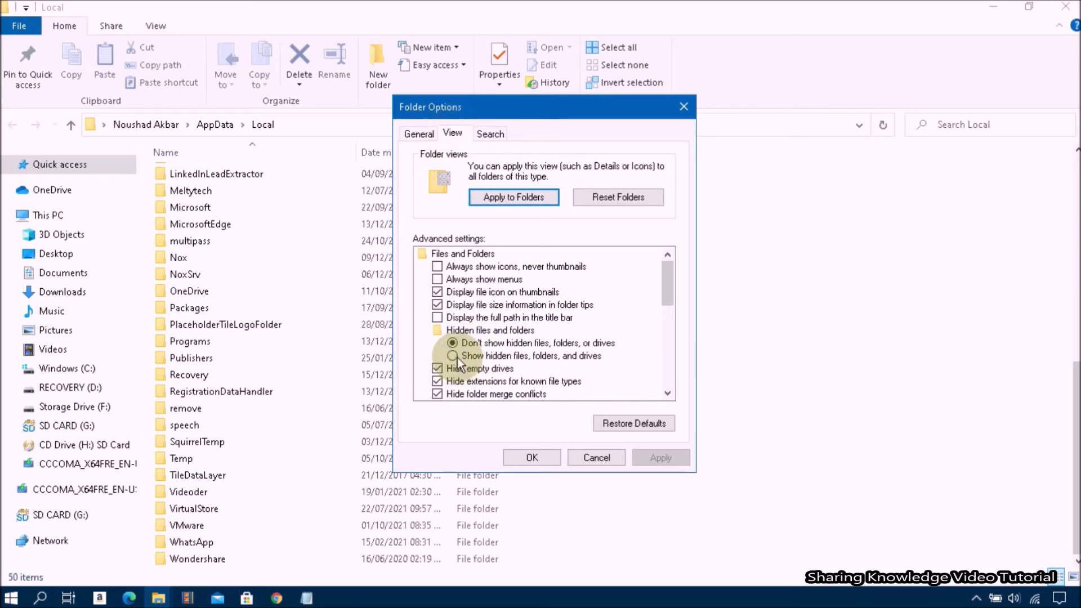
pyautogui.click(452, 356)
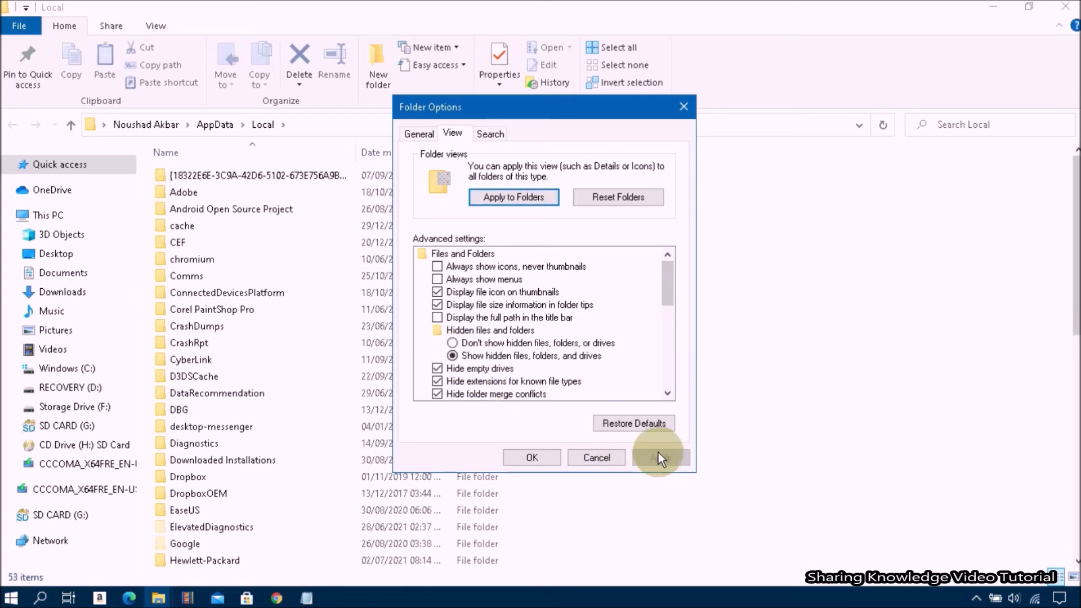
pyautogui.click(531, 457)
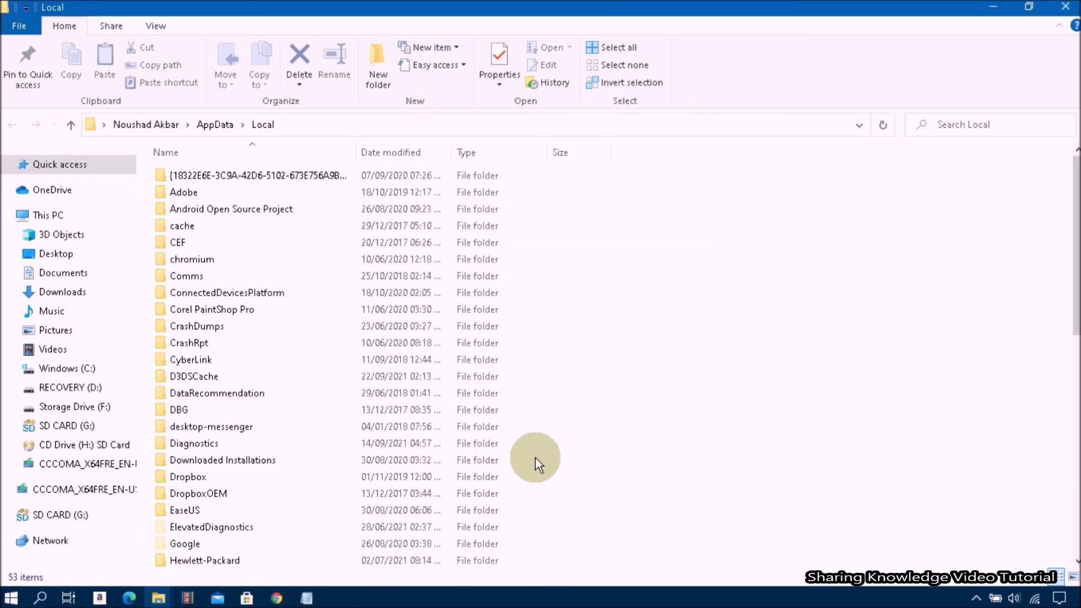
pyautogui.moveTo(1030, 389)
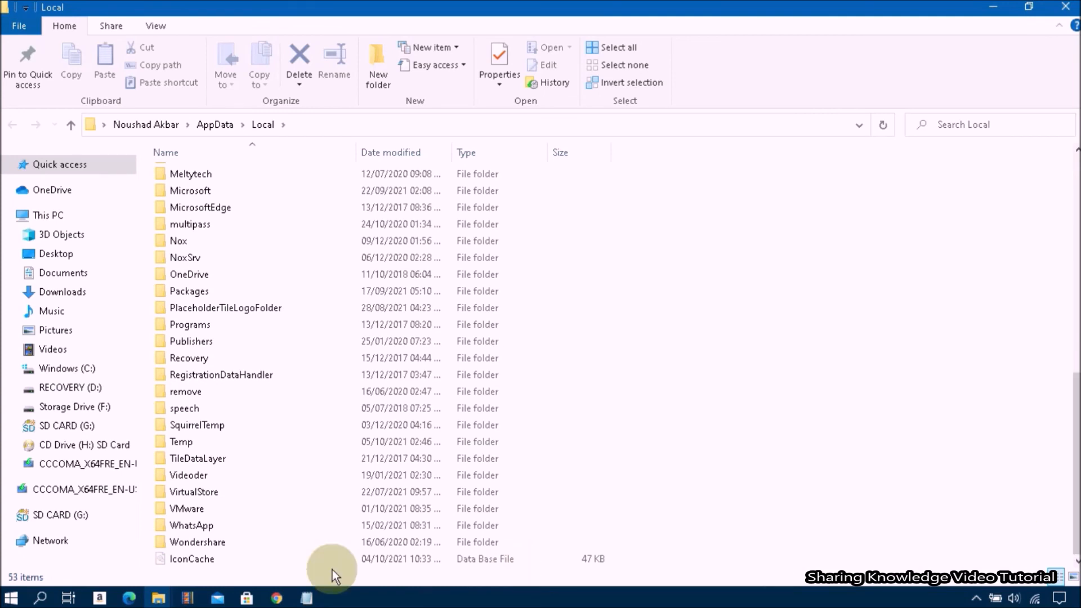
# - Delete the IconCache file from AppData\Local and close the File Explorer window
pyautogui.click(194, 559)
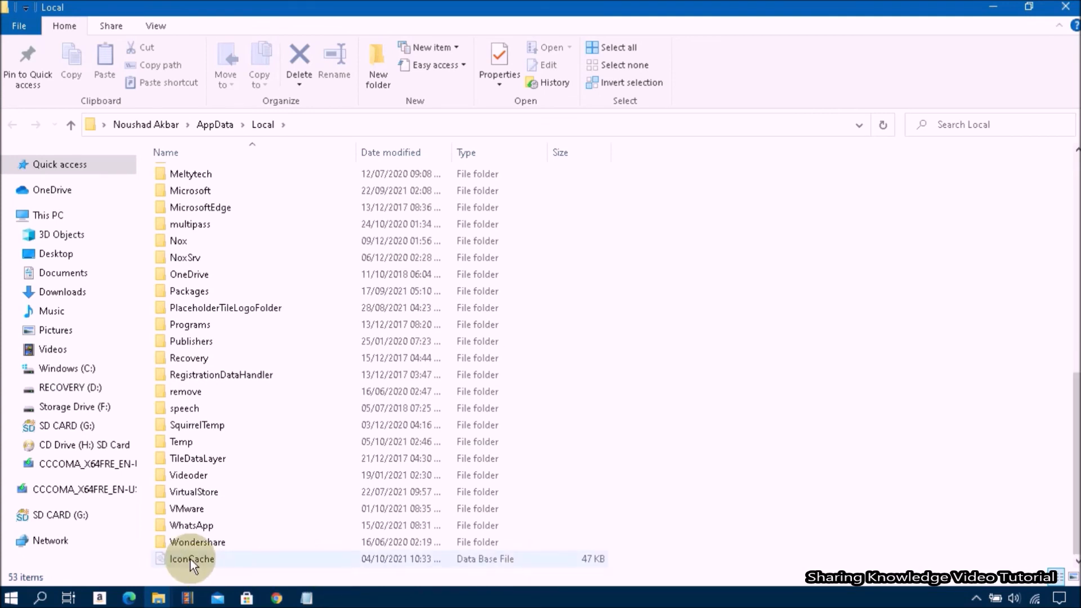
pyautogui.click(194, 559)
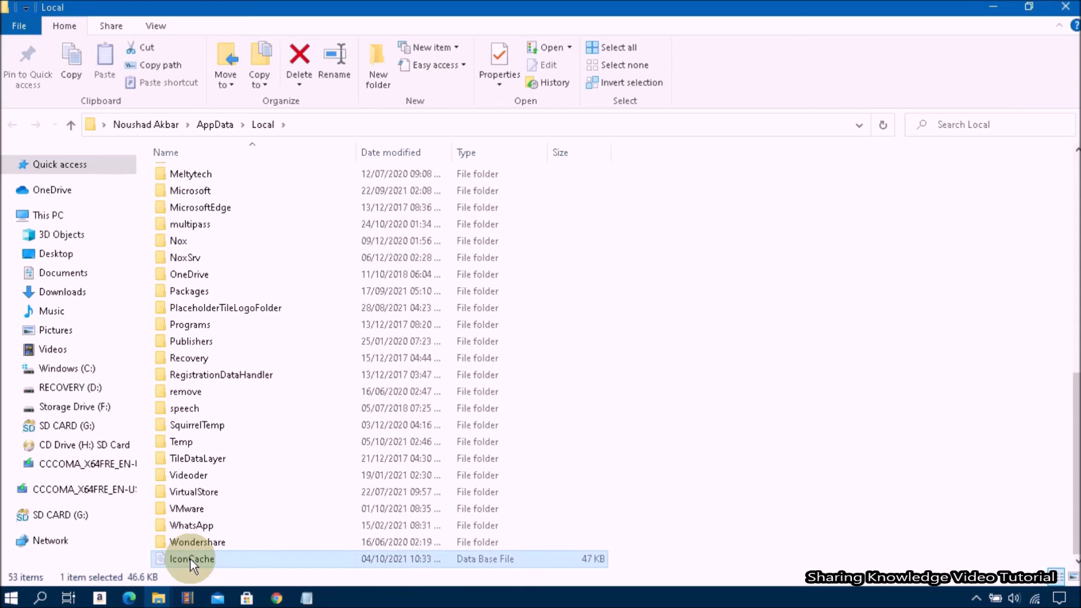
pyautogui.rightClick(192, 559)
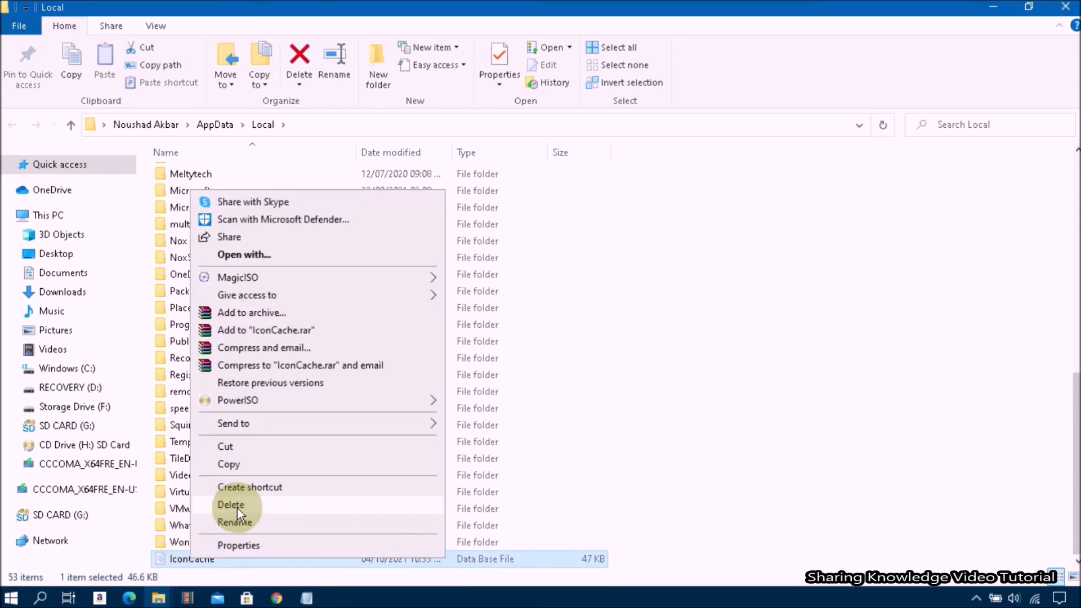
pyautogui.click(230, 504)
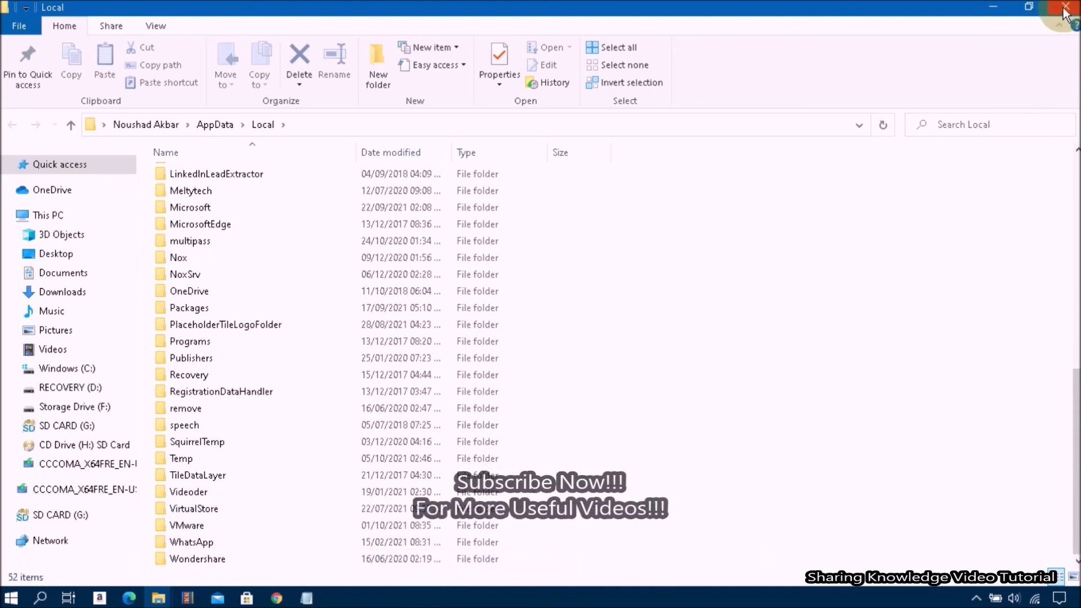
pyautogui.click(1064, 6)
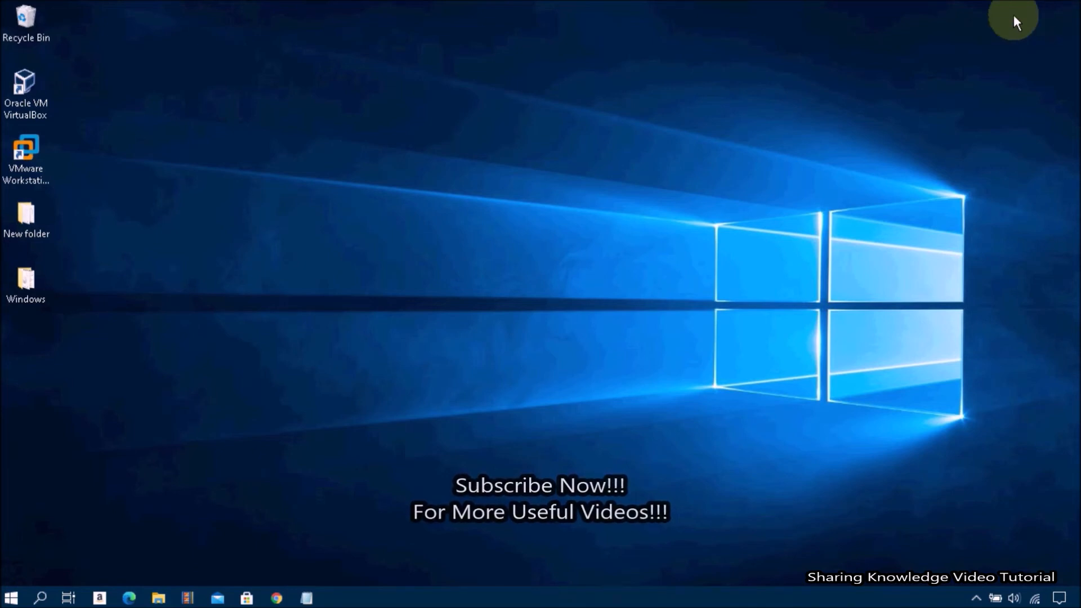
pyautogui.moveTo(892, 32)
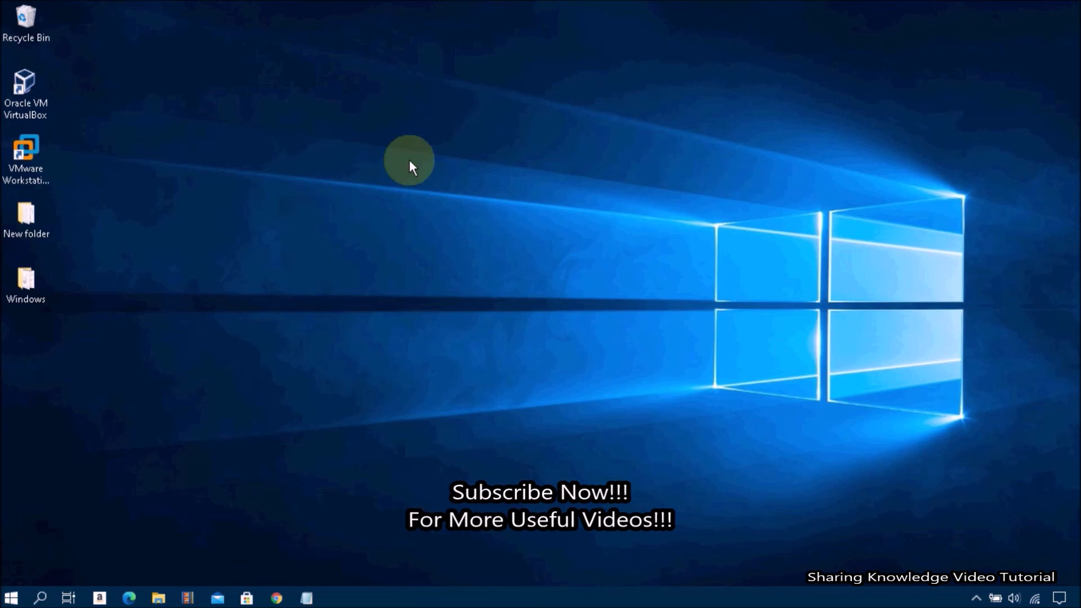
pyautogui.moveTo(362, 231)
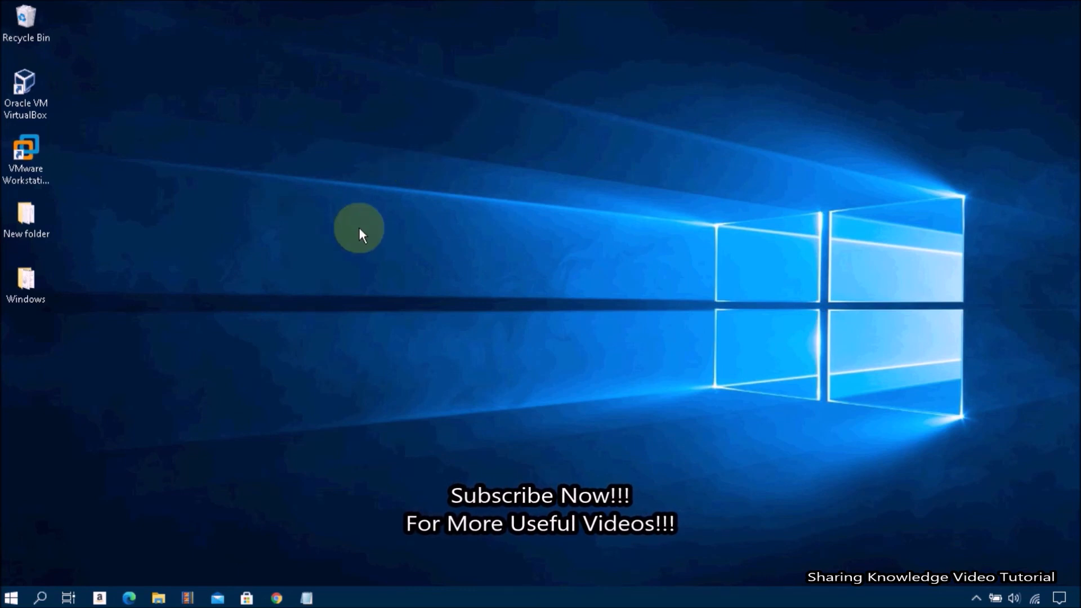